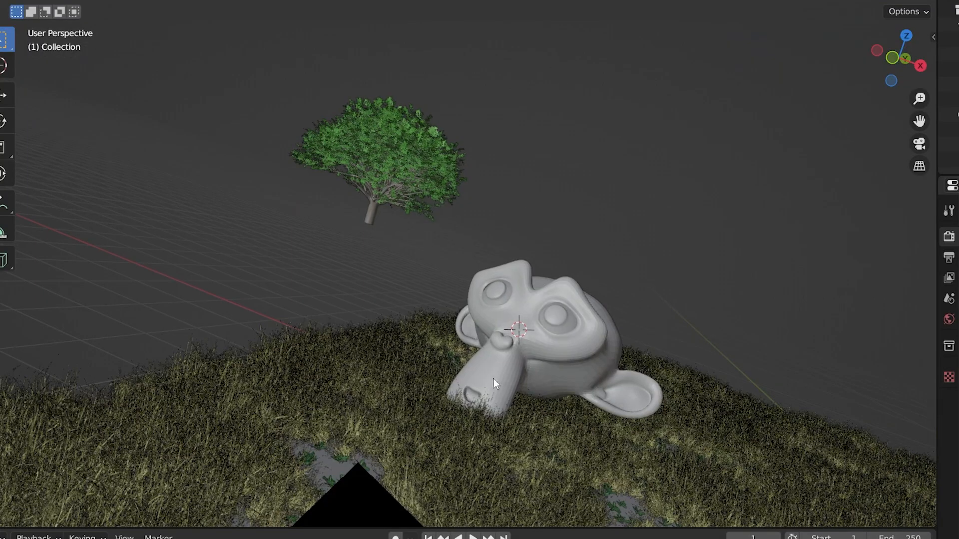
- Preview Camera.001's shot of Suzanne on the grassy hill in Rendered shading
{"action": "left_click", "coordinate": [511, 356]}
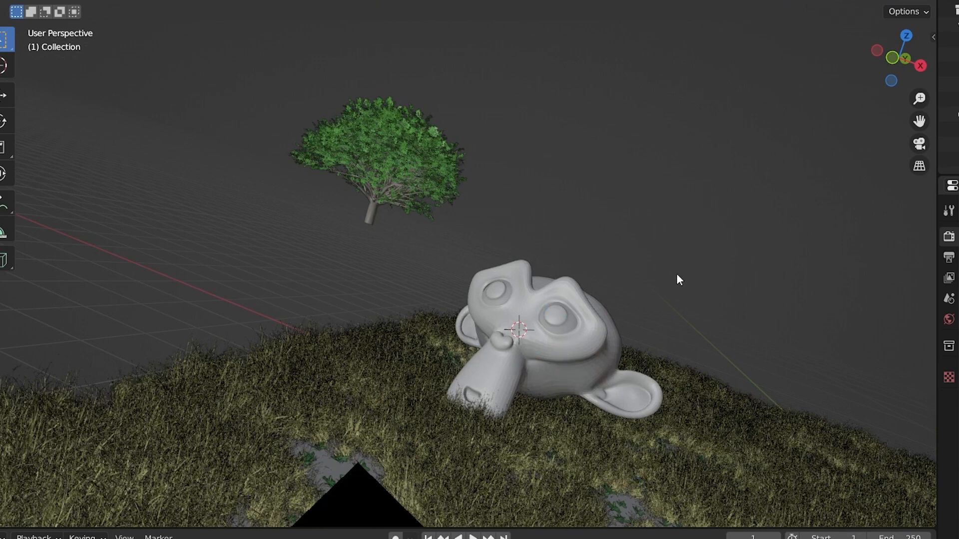
{"action": "mouse_move", "coordinate": [563, 214]}
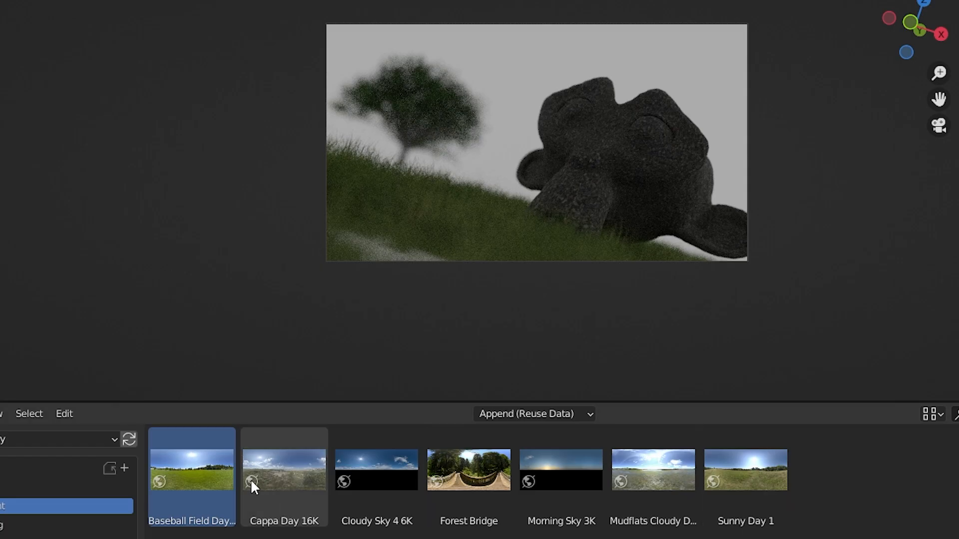
{"action": "mouse_move", "coordinate": [514, 147]}
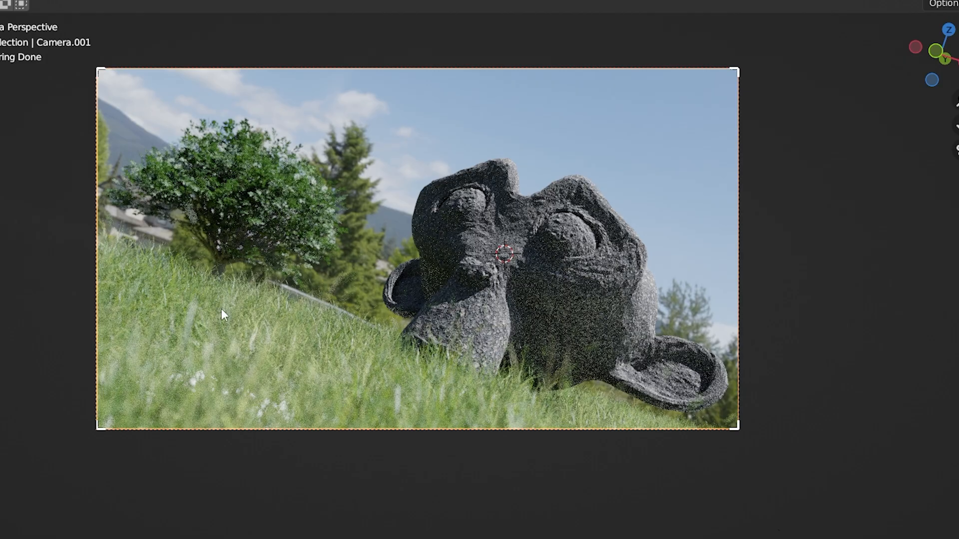
{"action": "mouse_move", "coordinate": [272, 133]}
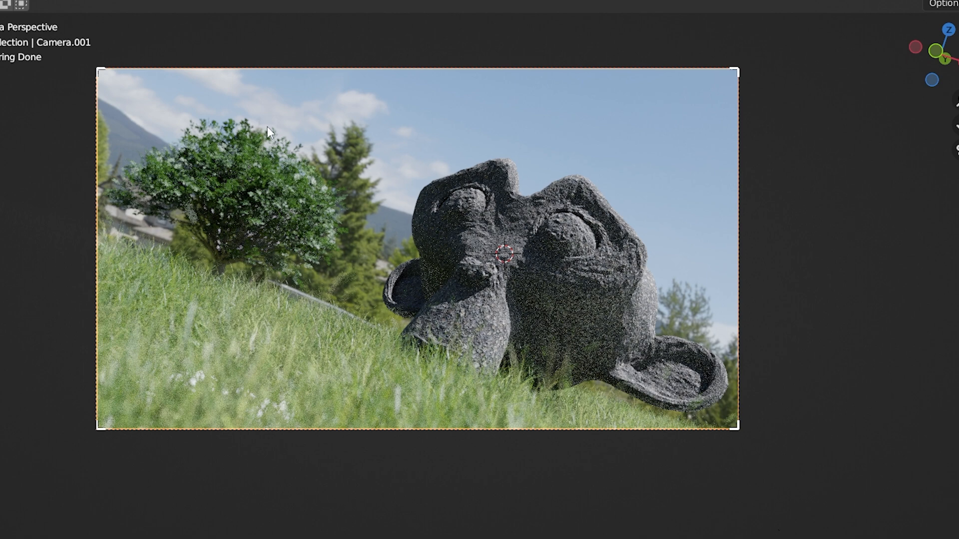
{"action": "mouse_move", "coordinate": [220, 144]}
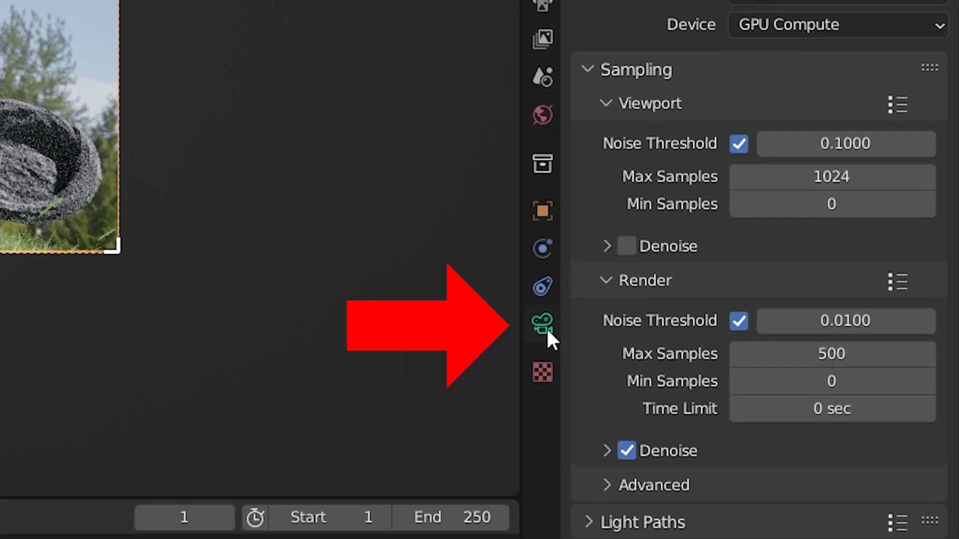
- Enable and expand Depth of Field in the camera's Object Data properties
{"action": "left_click", "coordinate": [542, 320]}
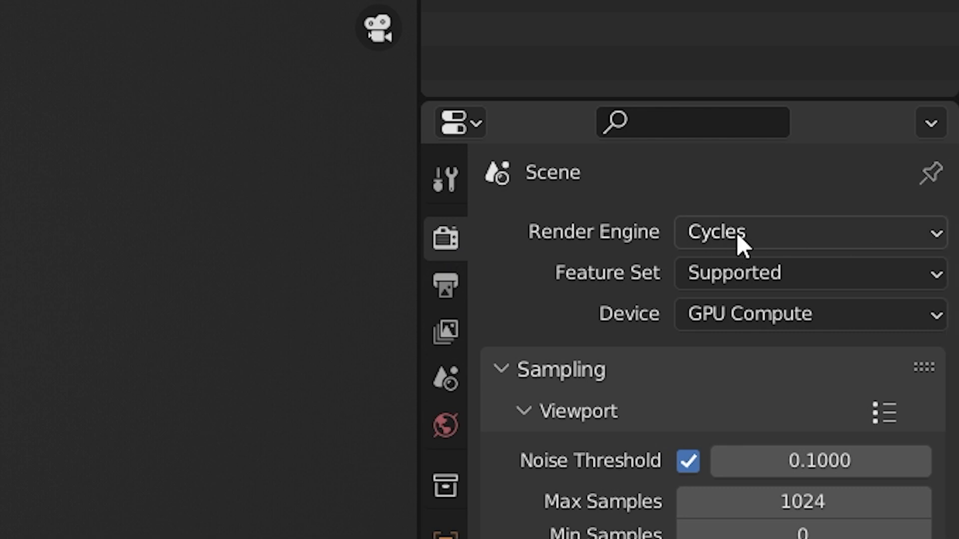
{"action": "left_click", "coordinate": [466, 199]}
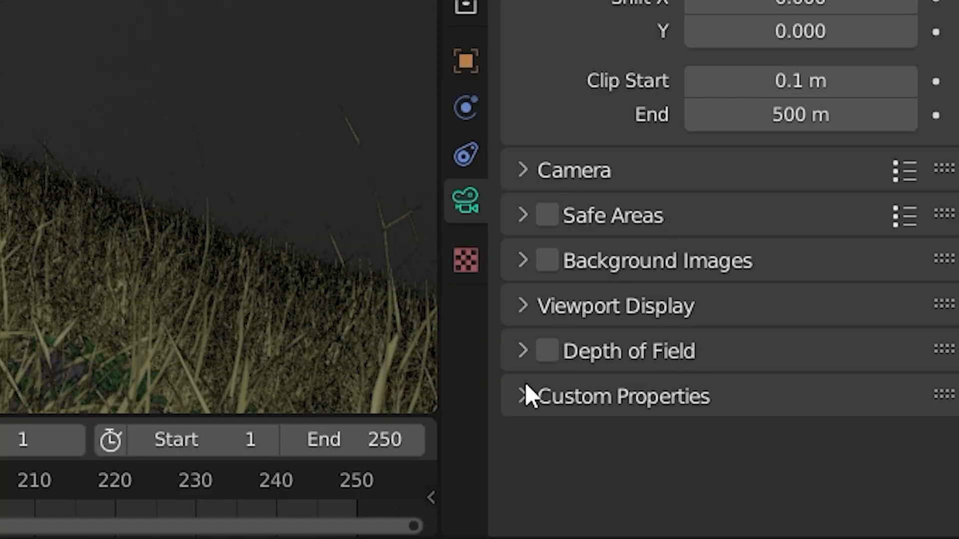
{"action": "left_click", "coordinate": [546, 351]}
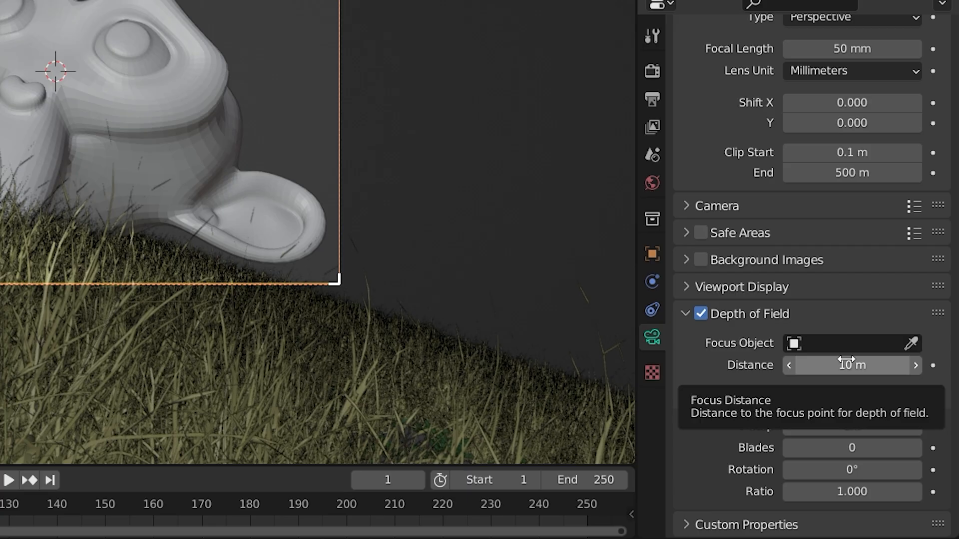
- Set the camera's Focus Object to Suzanne by searching 'suz'
{"action": "left_click", "coordinate": [850, 343]}
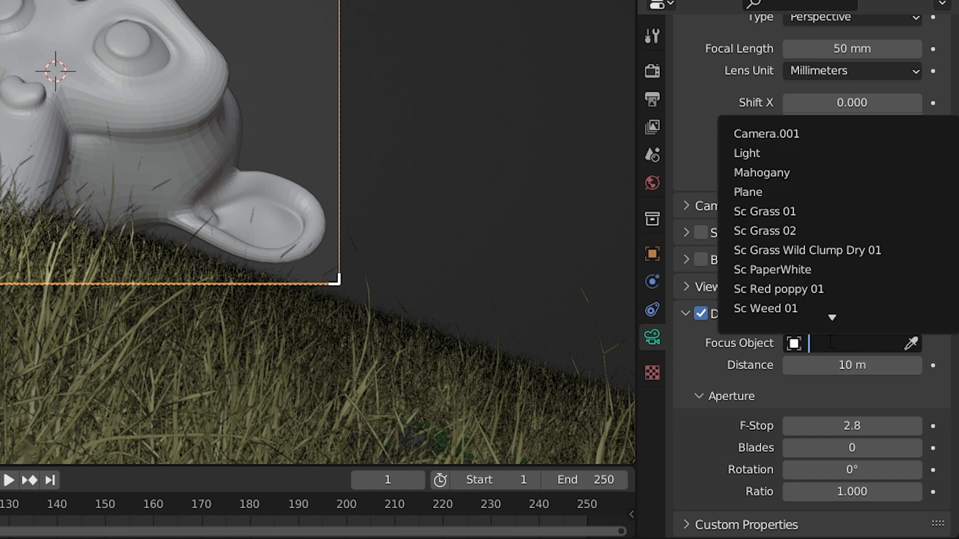
{"action": "type", "text": "suz"}
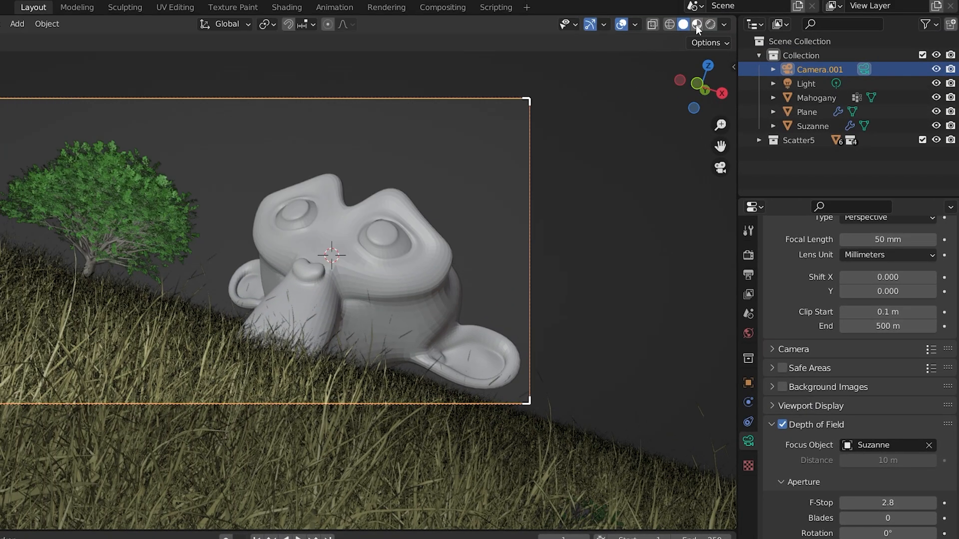
- Switch viewport shading through Material Preview to Rendered to view the blurred tree
{"action": "left_click", "coordinate": [696, 24]}
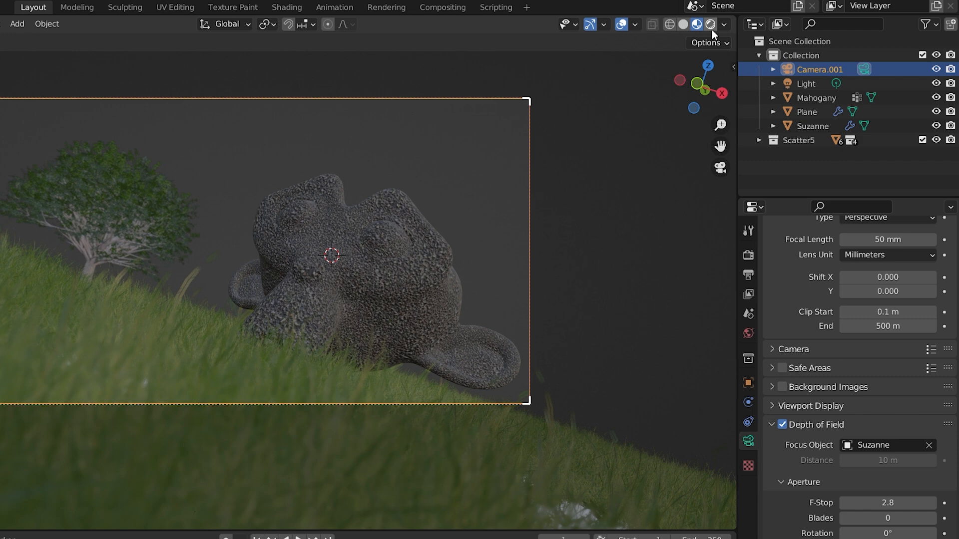
{"action": "left_click", "coordinate": [694, 24]}
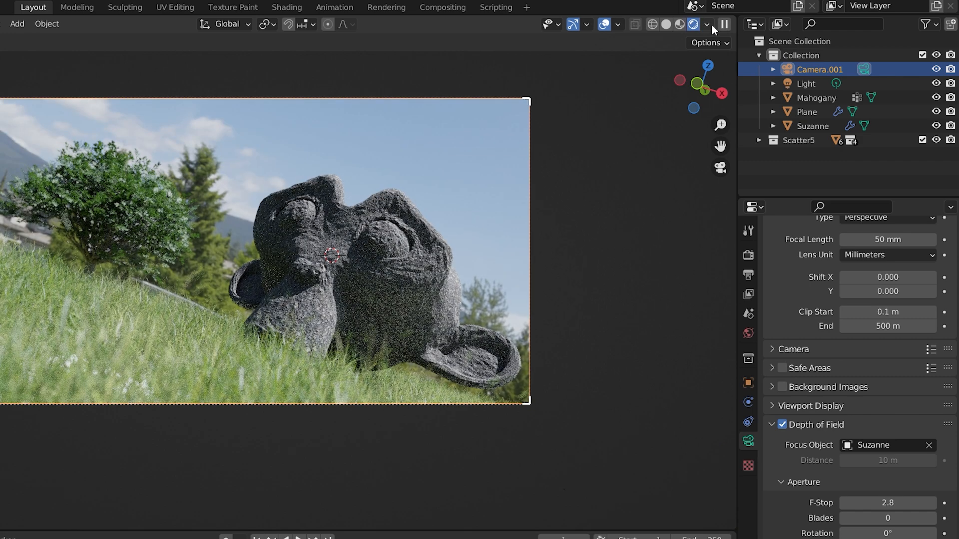
{"action": "mouse_move", "coordinate": [694, 24]}
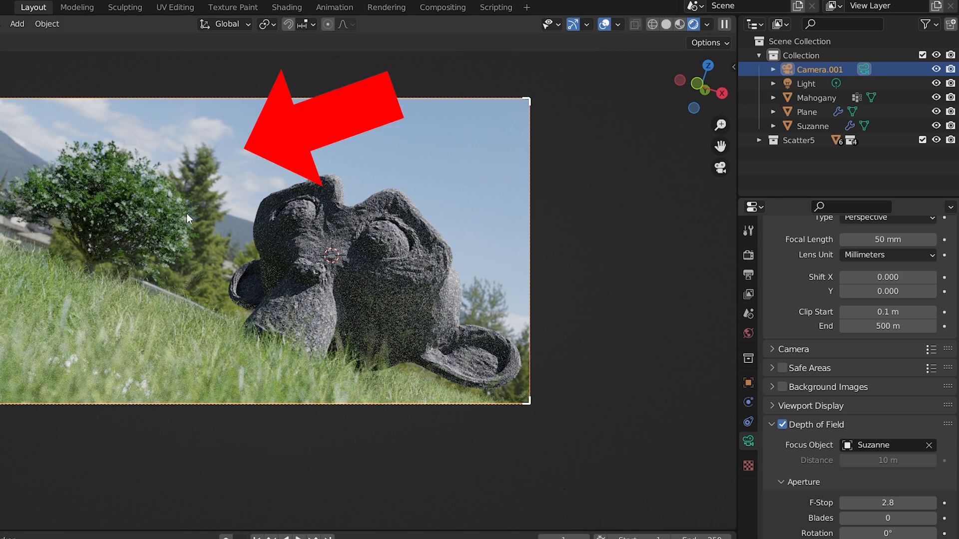
{"action": "mouse_move", "coordinate": [168, 156]}
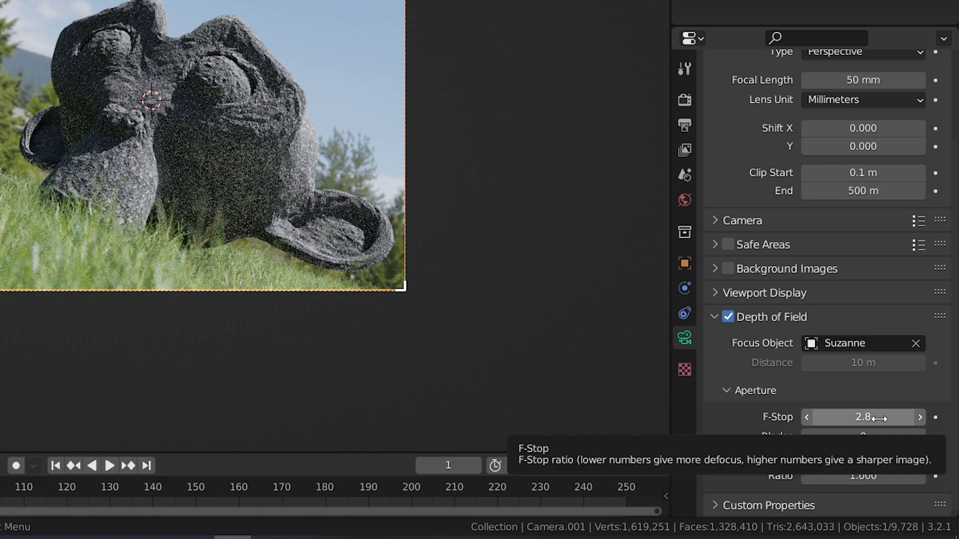
- Edit the aperture F-Stop and Rotation values in Depth of Field
{"action": "left_click", "coordinate": [862, 417]}
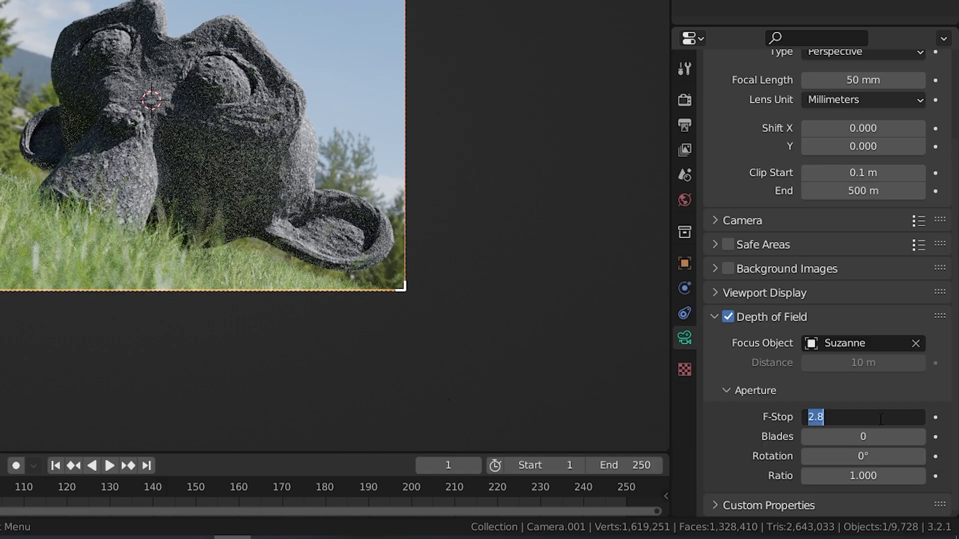
{"action": "type", "text": "12"}
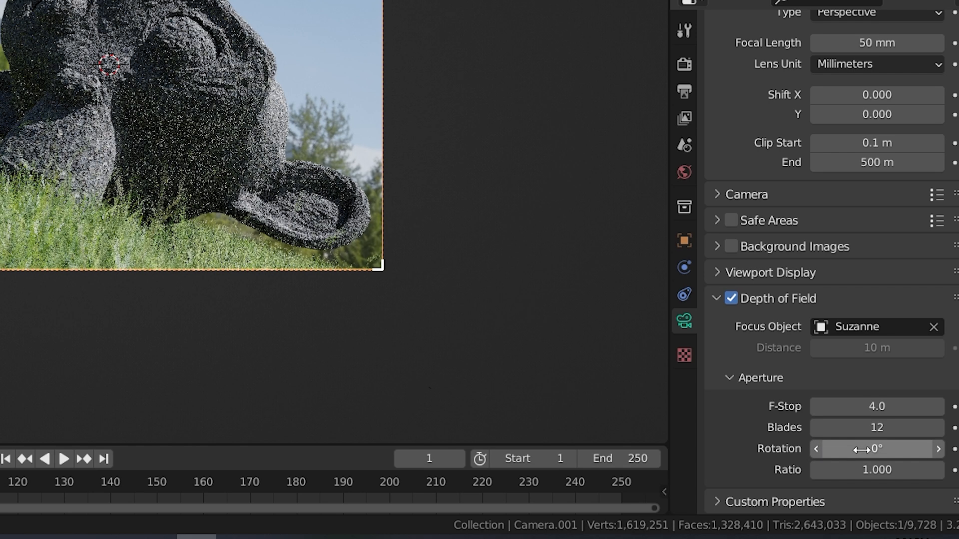
{"action": "left_click", "coordinate": [876, 428]}
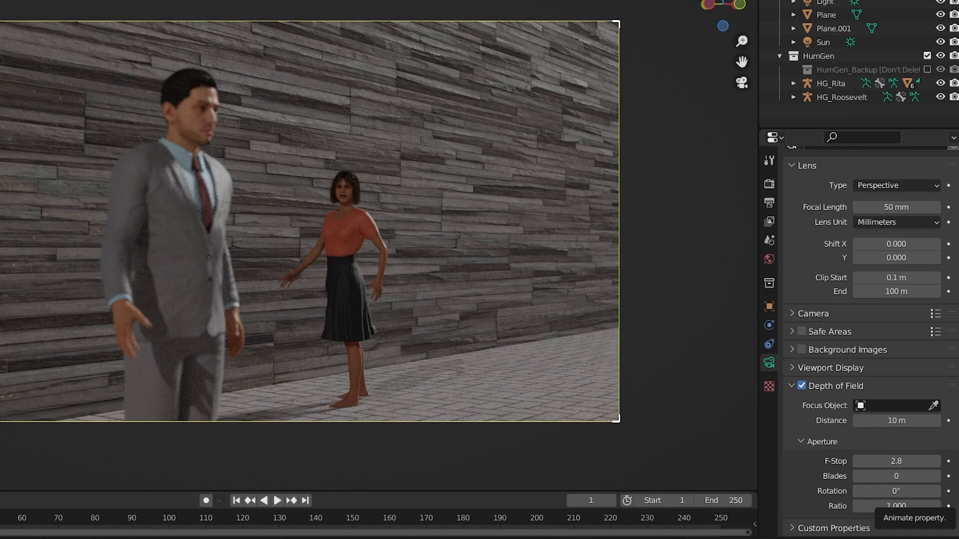
{"action": "mouse_move", "coordinate": [377, 272]}
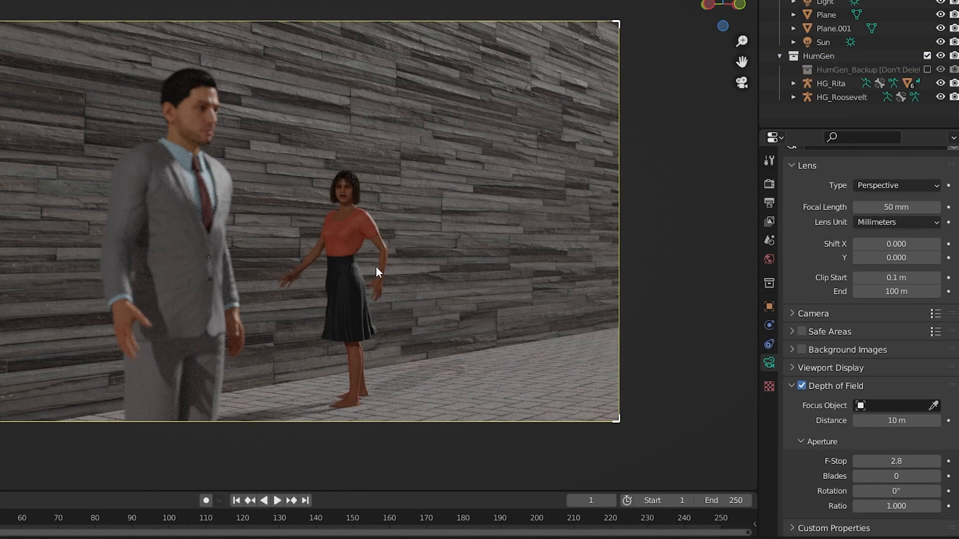
{"action": "mouse_move", "coordinate": [564, 114]}
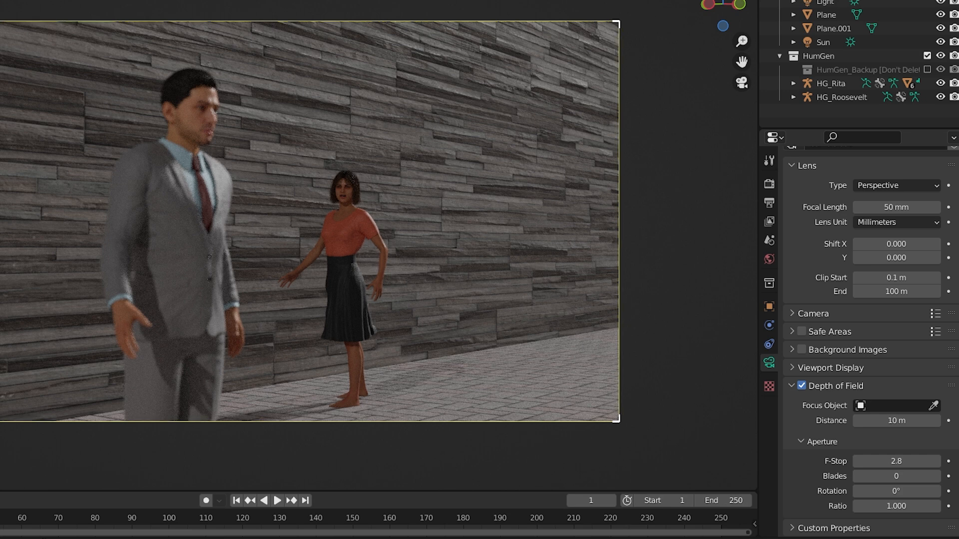
- Switch to Solid shading and add a Plain Axes empty at the man's head
{"action": "key", "text": "shift+a"}
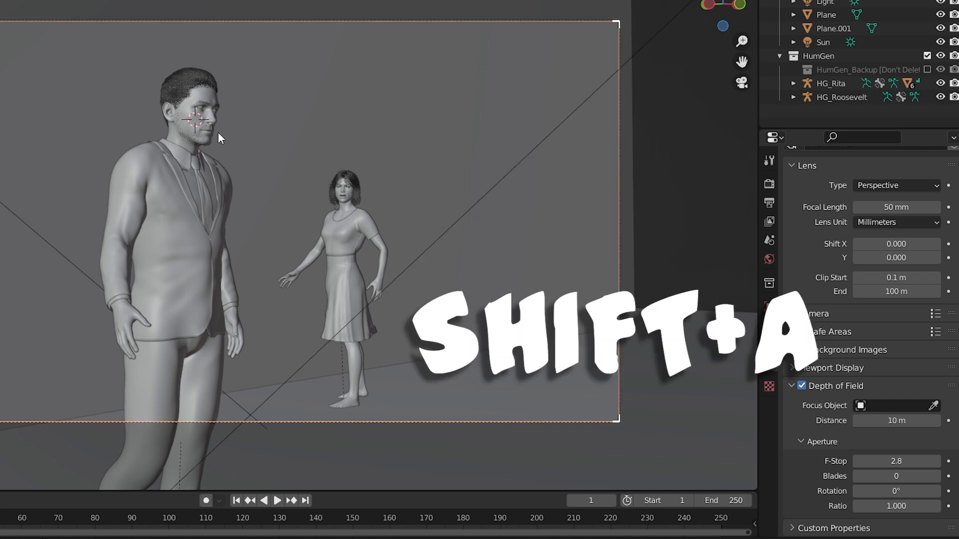
{"action": "key", "text": "shift+a"}
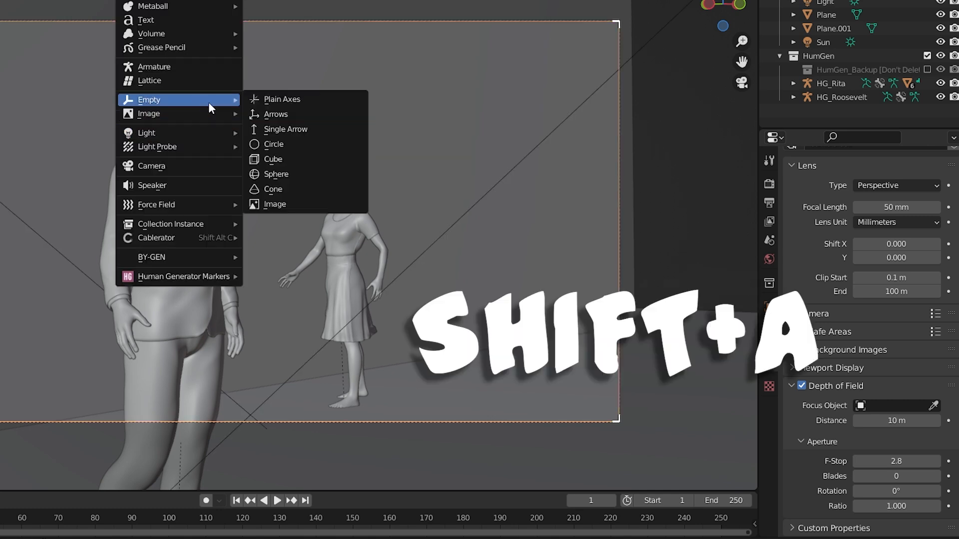
{"action": "left_click", "coordinate": [281, 98]}
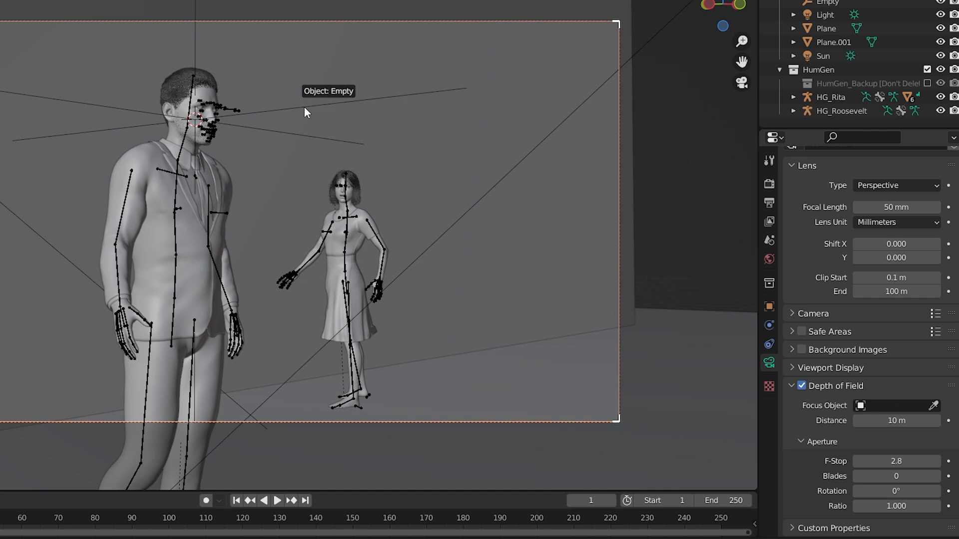
- Select the Empty, go to frame 80, and snap it to the woman's head
{"action": "left_click", "coordinate": [769, 259]}
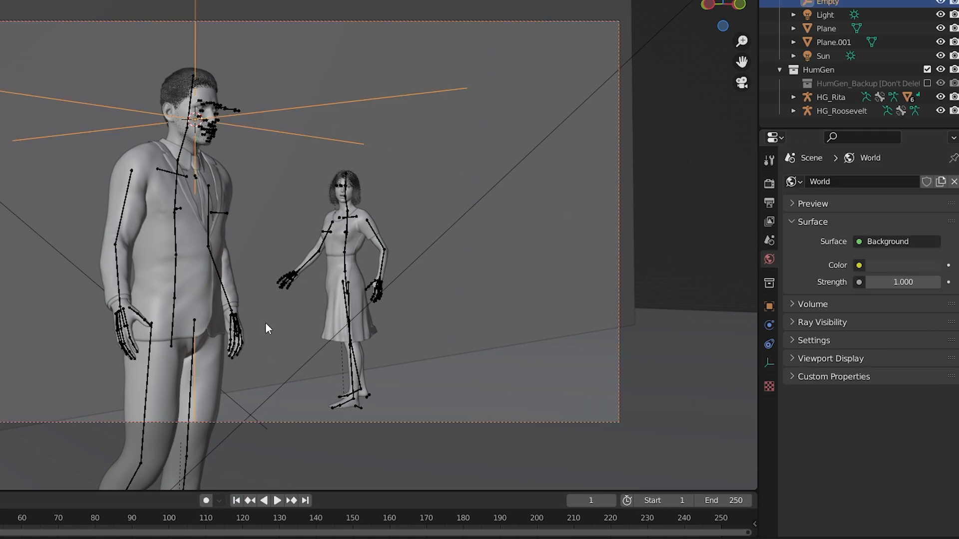
{"action": "mouse_move", "coordinate": [276, 246]}
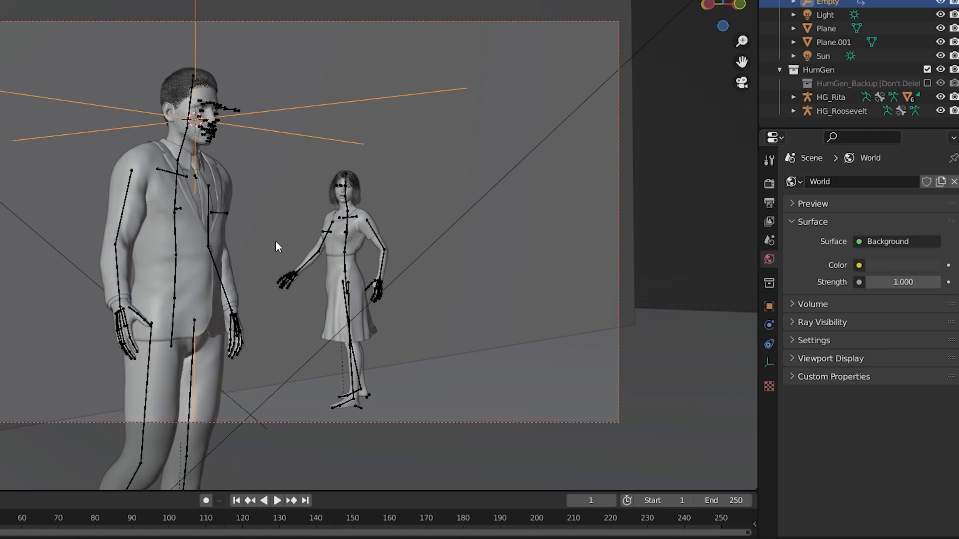
{"action": "mouse_move", "coordinate": [98, 520]}
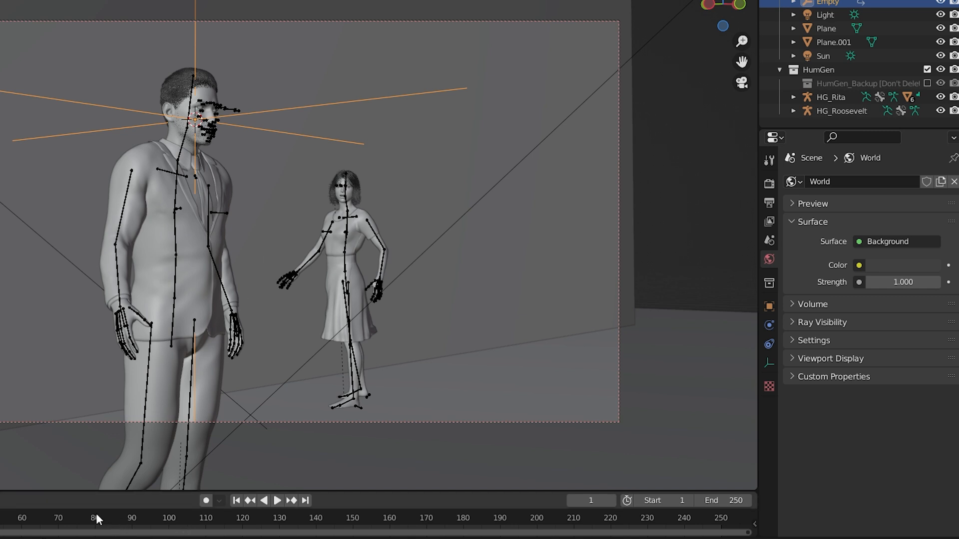
{"action": "left_click", "coordinate": [96, 517]}
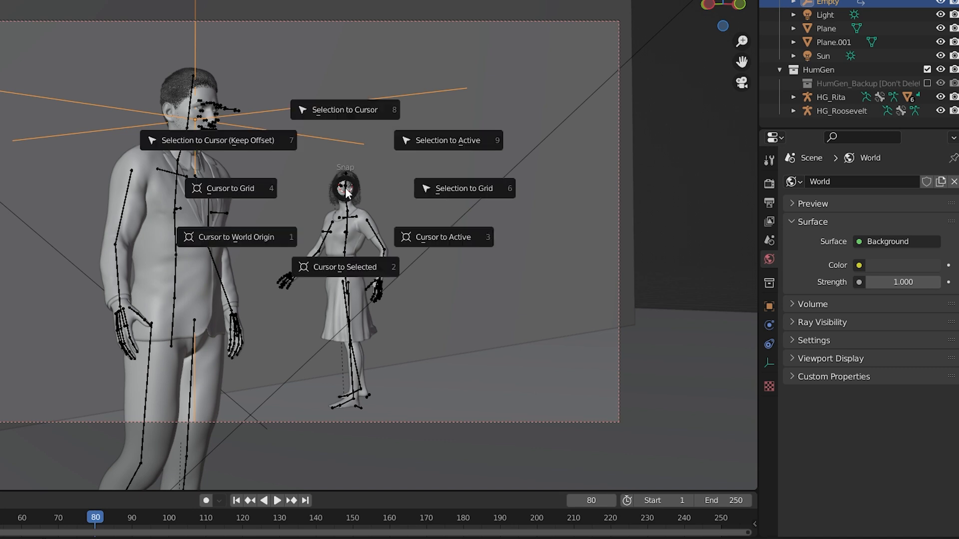
{"action": "left_click", "coordinate": [343, 266]}
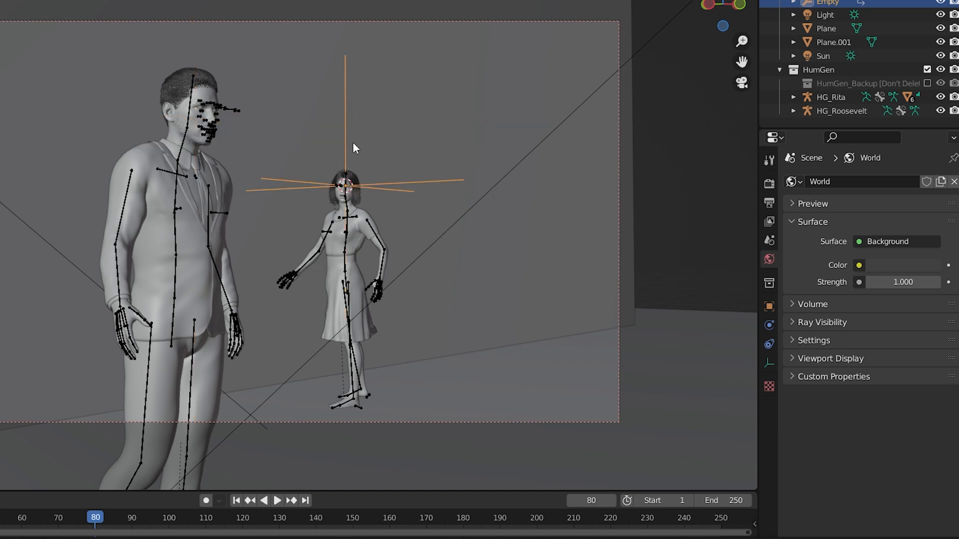
{"action": "mouse_move", "coordinate": [344, 205]}
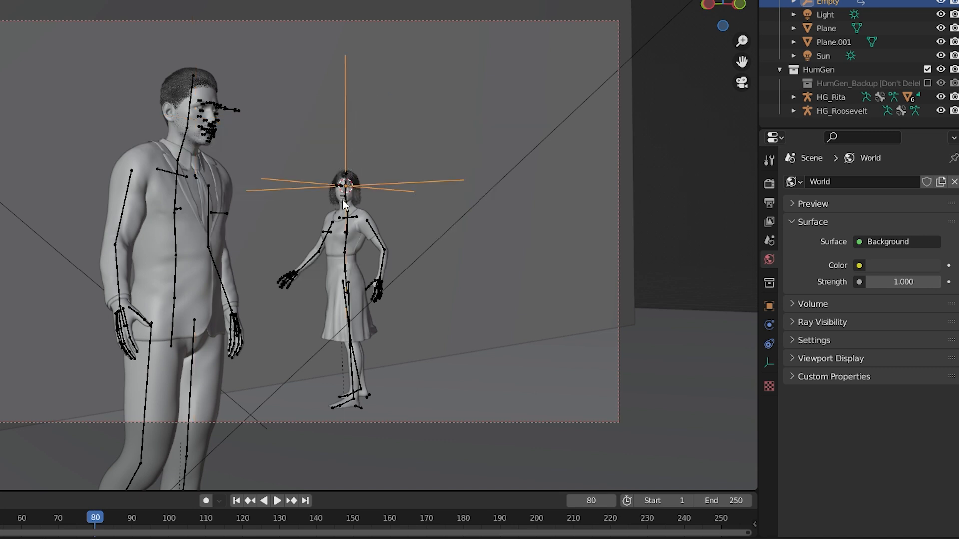
{"action": "left_click", "coordinate": [276, 500]}
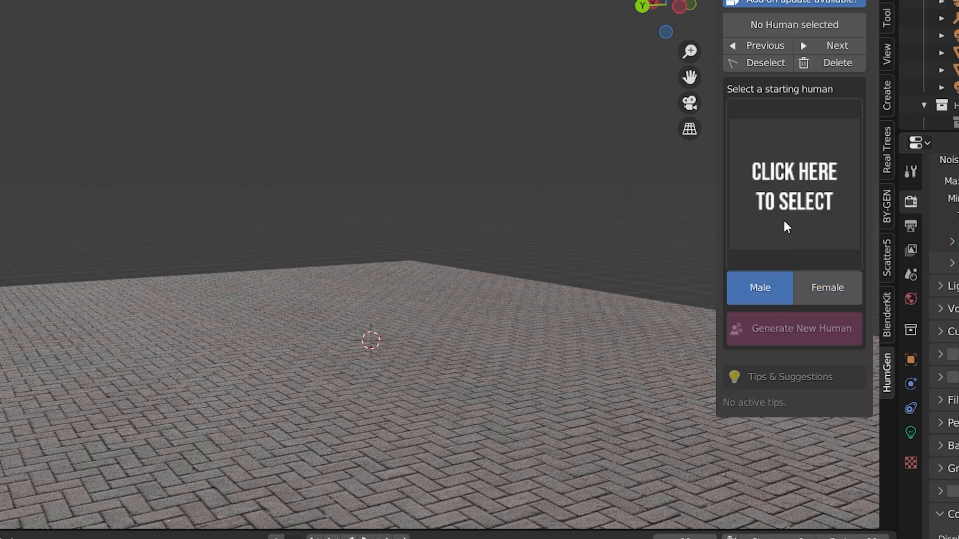
- Pick a starting face in HumGen and generate a new male human
{"action": "left_click", "coordinate": [793, 184]}
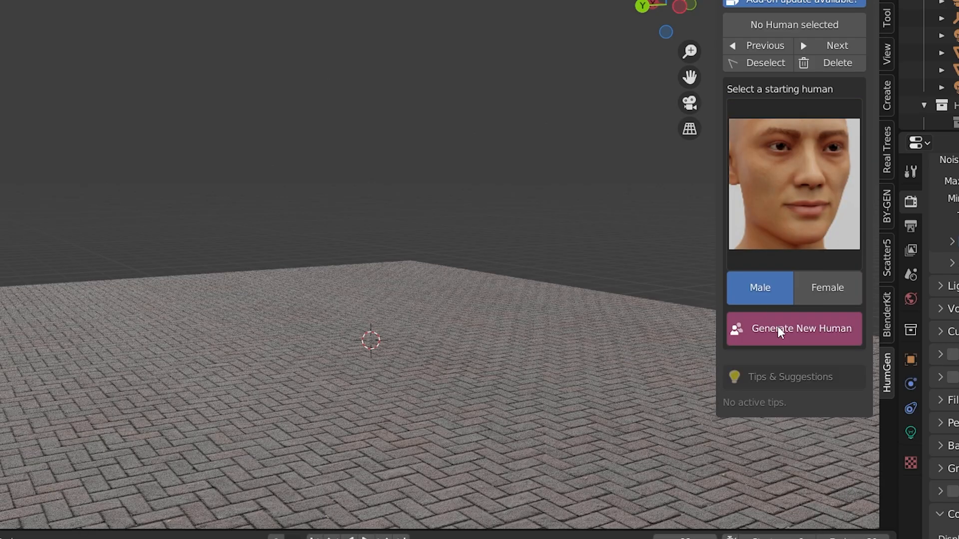
{"action": "left_click", "coordinate": [793, 328]}
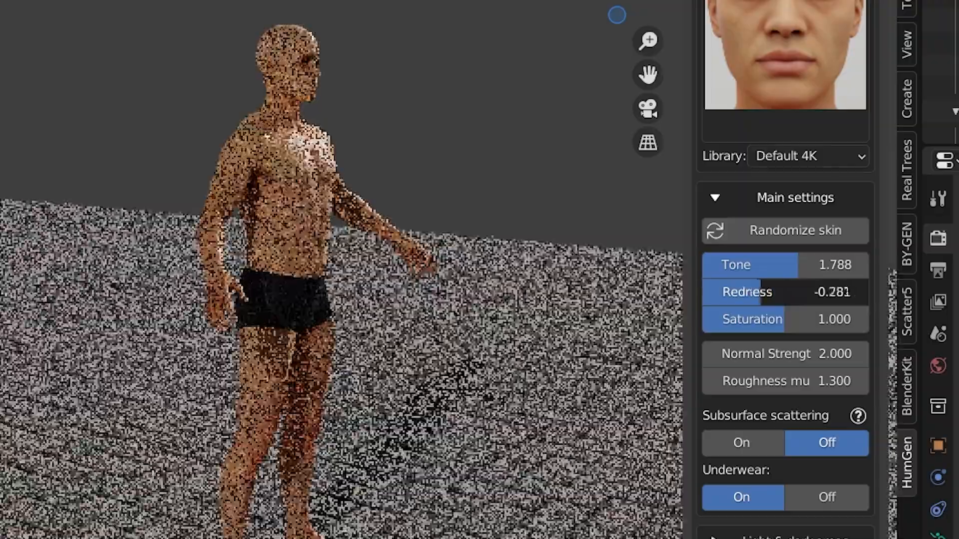